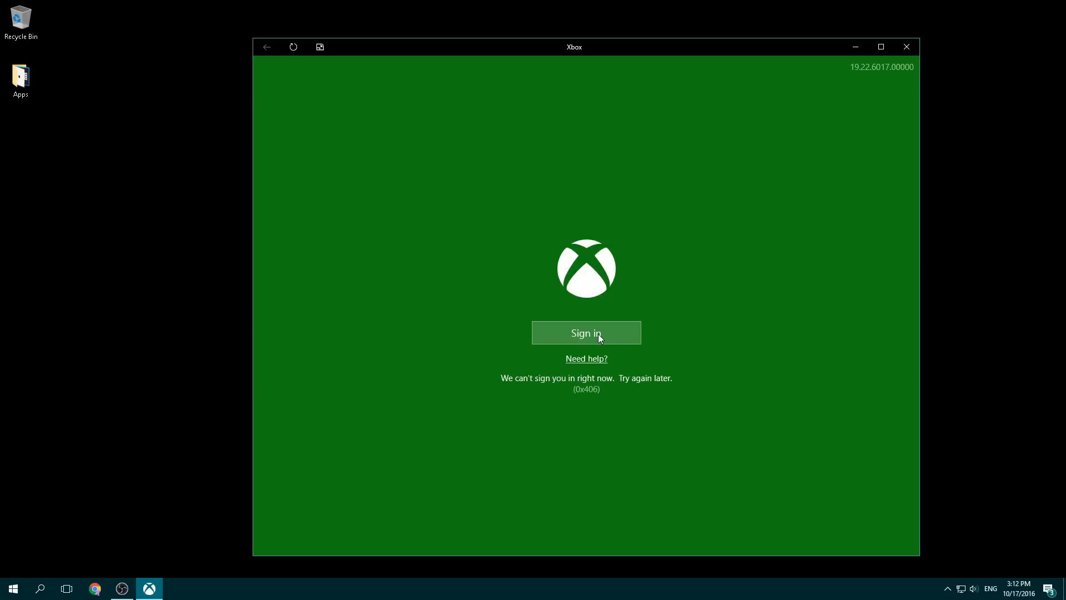
# Retry the Xbox sign-in, then close the Xbox app after it fails.
pyautogui.click(586, 333)
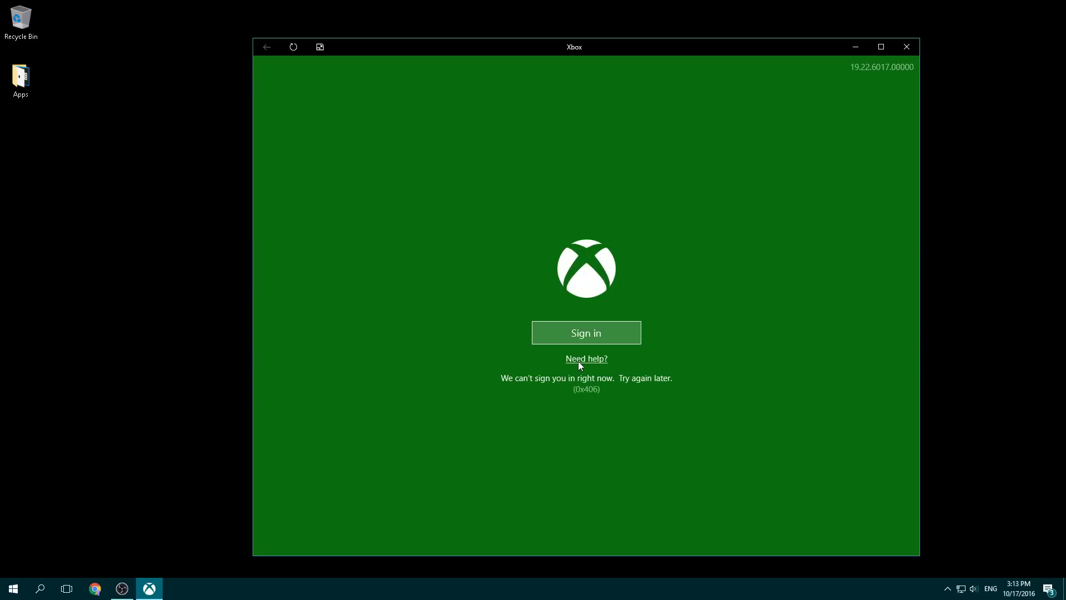
pyautogui.click(907, 47)
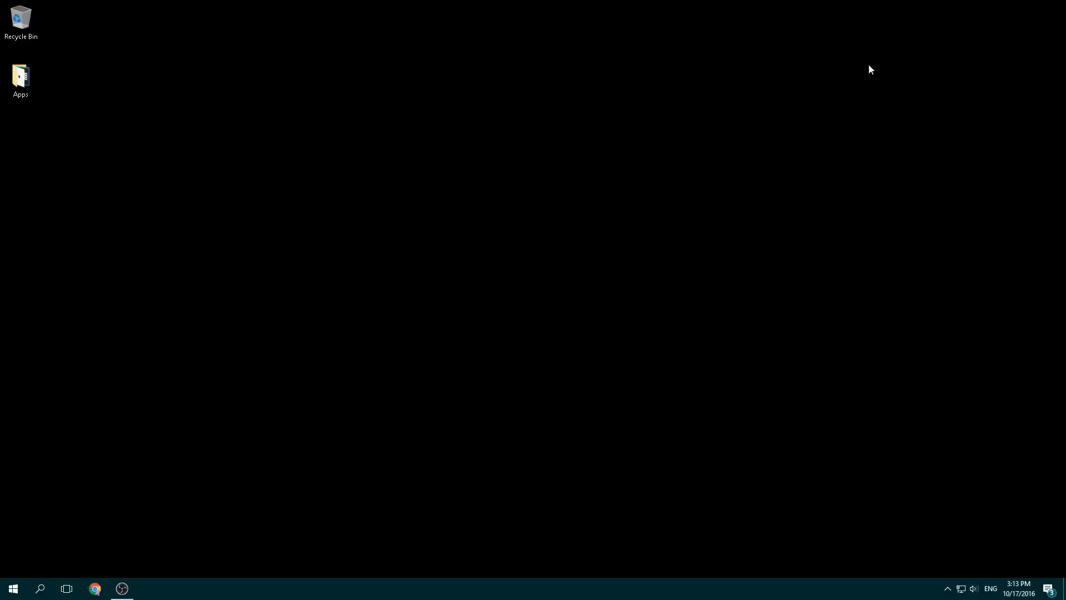
pyautogui.moveTo(46, 471)
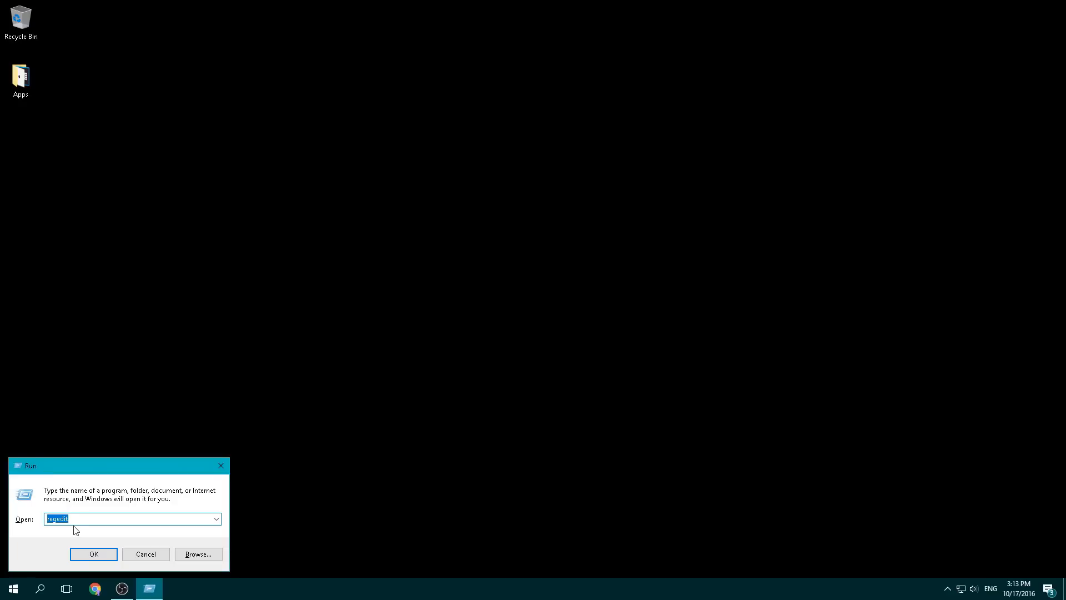
# Launch regedit from the Windows Run dialog.
pyautogui.click(93, 553)
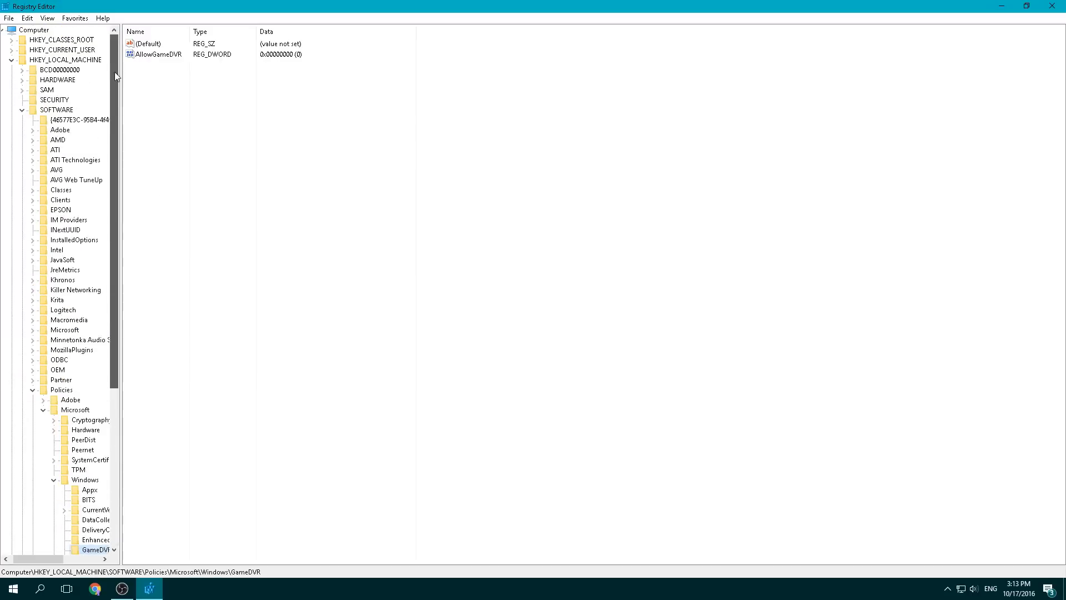
# Collapse HKEY_LOCAL_MACHINE and select HKEY_CURRENT_USER\System\GameConfigStore.
pyautogui.click(15, 57)
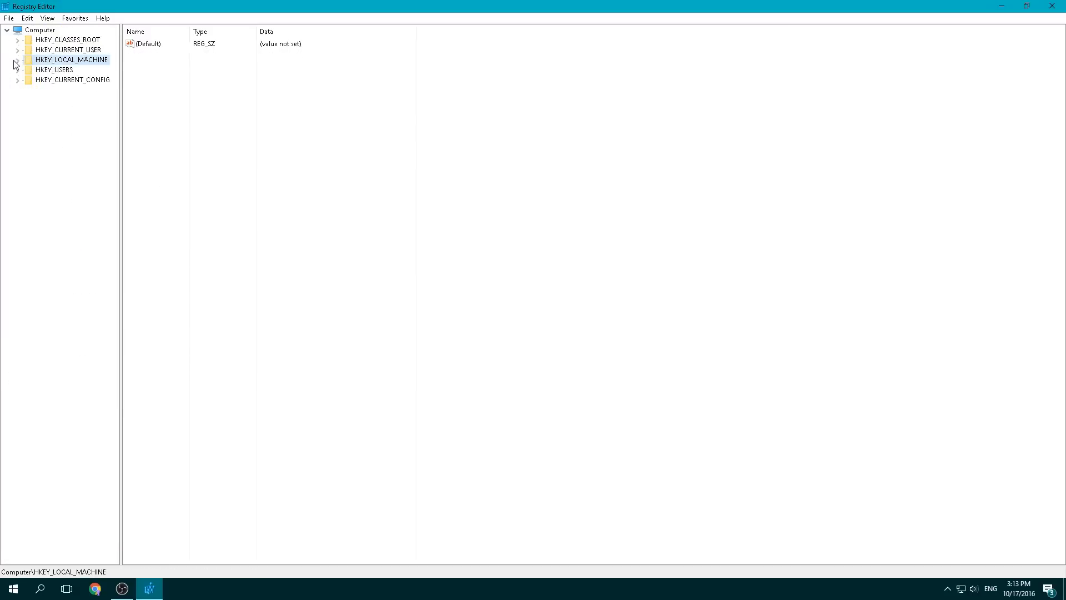
pyautogui.click(35, 30)
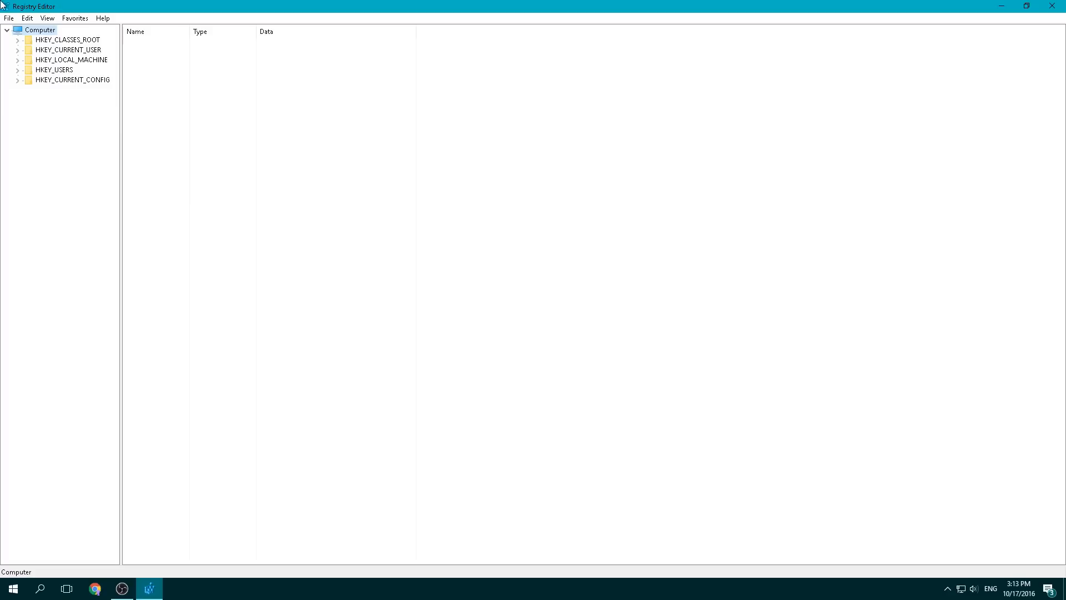
pyautogui.click(17, 49)
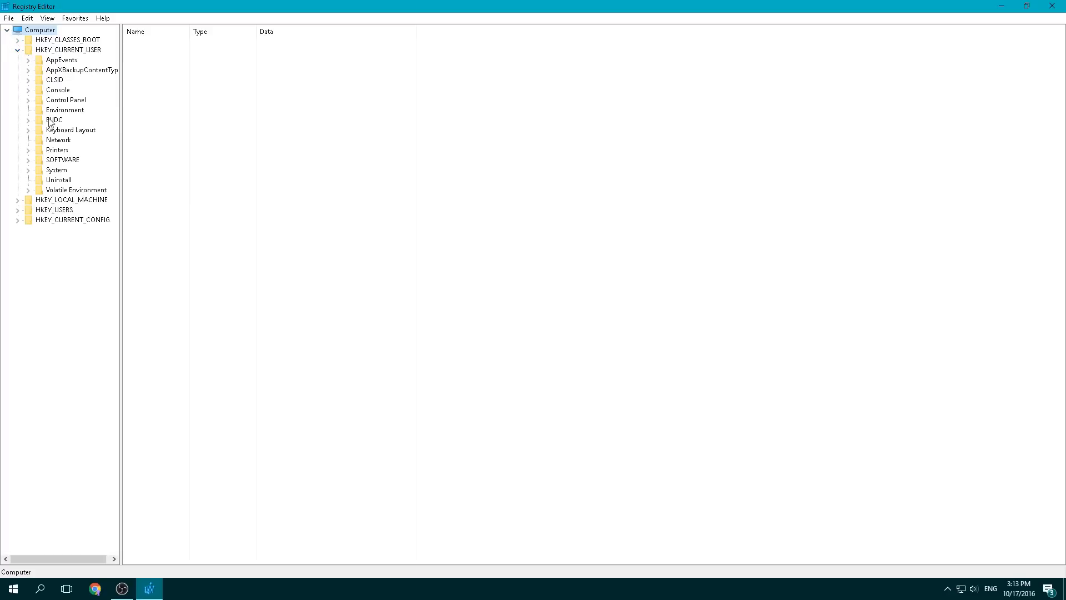
pyautogui.click(22, 170)
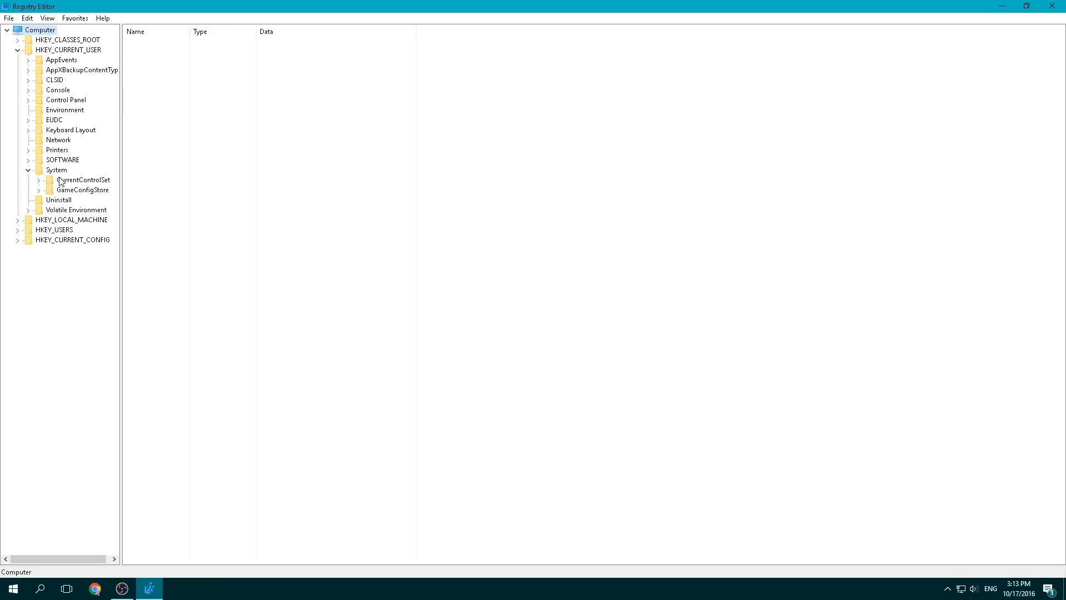
pyautogui.click(55, 169)
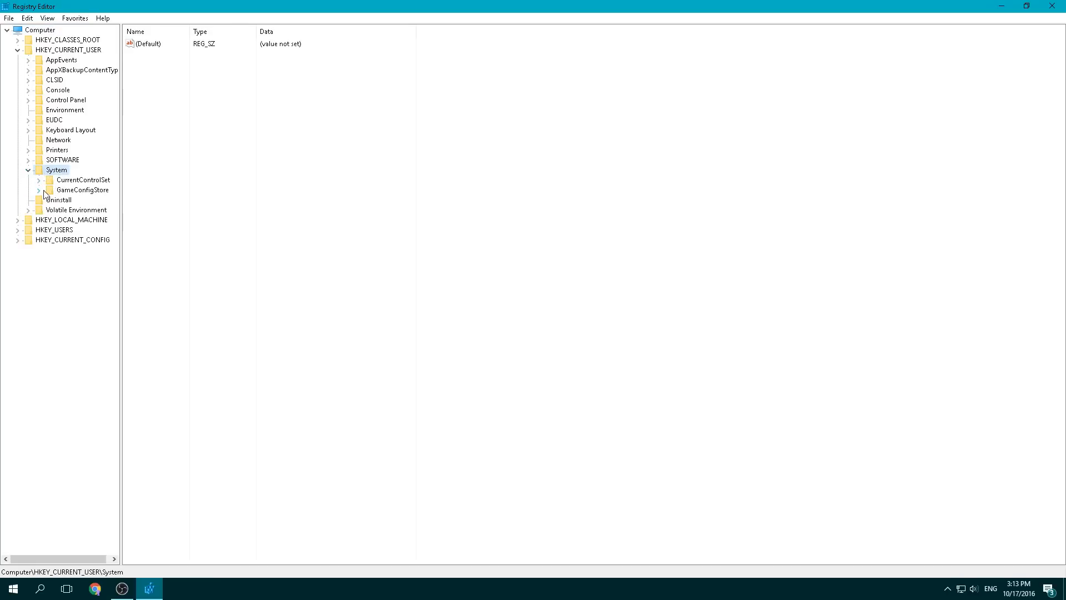
pyautogui.click(83, 190)
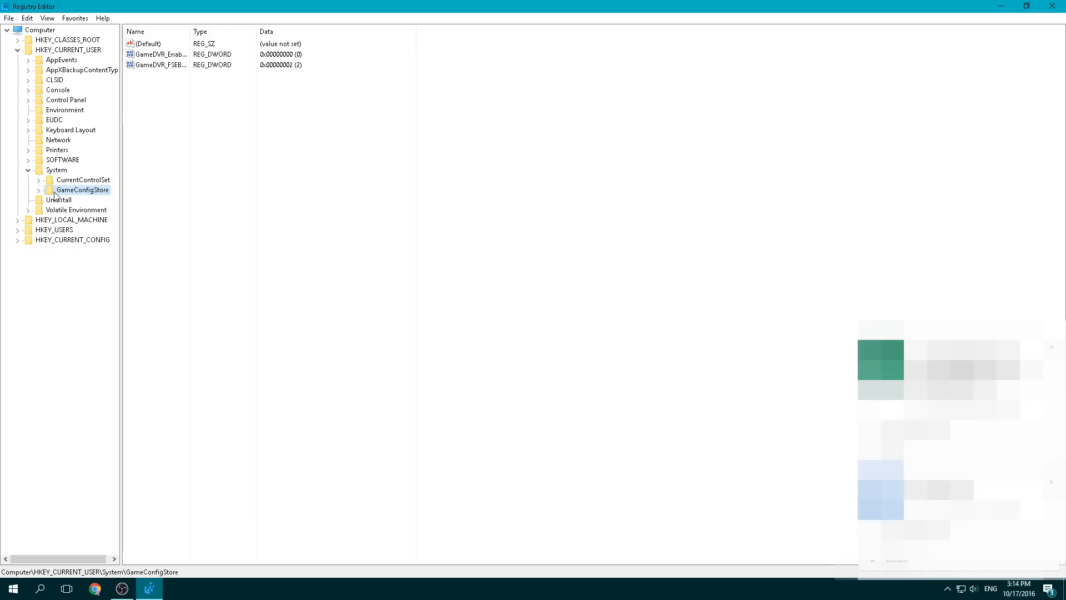
# Widen the Name column and modify GameDVR_Enabled to value data 0.
pyautogui.doubleClick(161, 66)
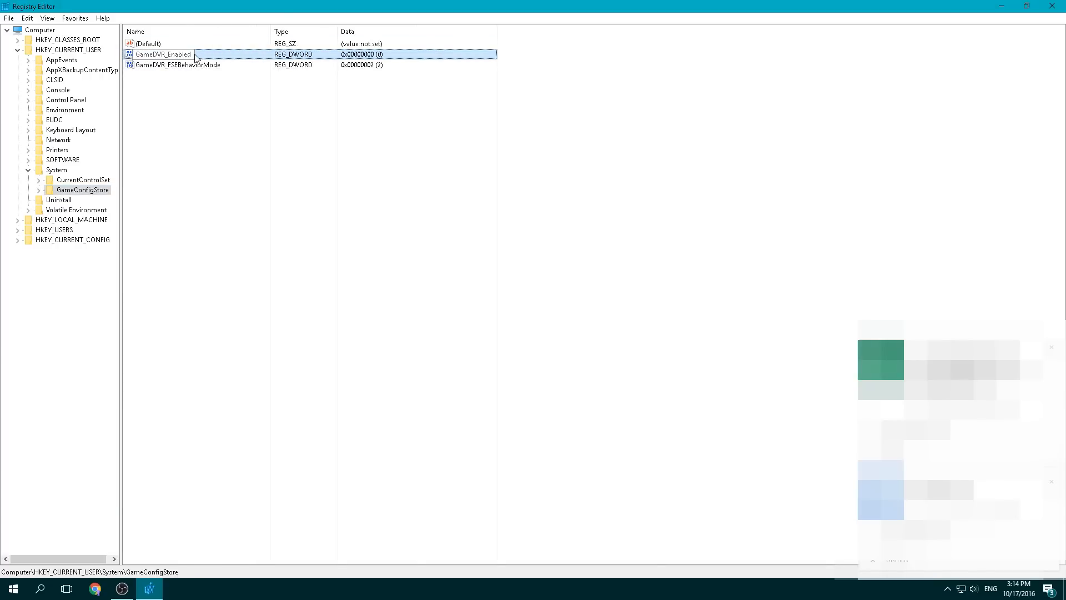
pyautogui.rightClick(159, 55)
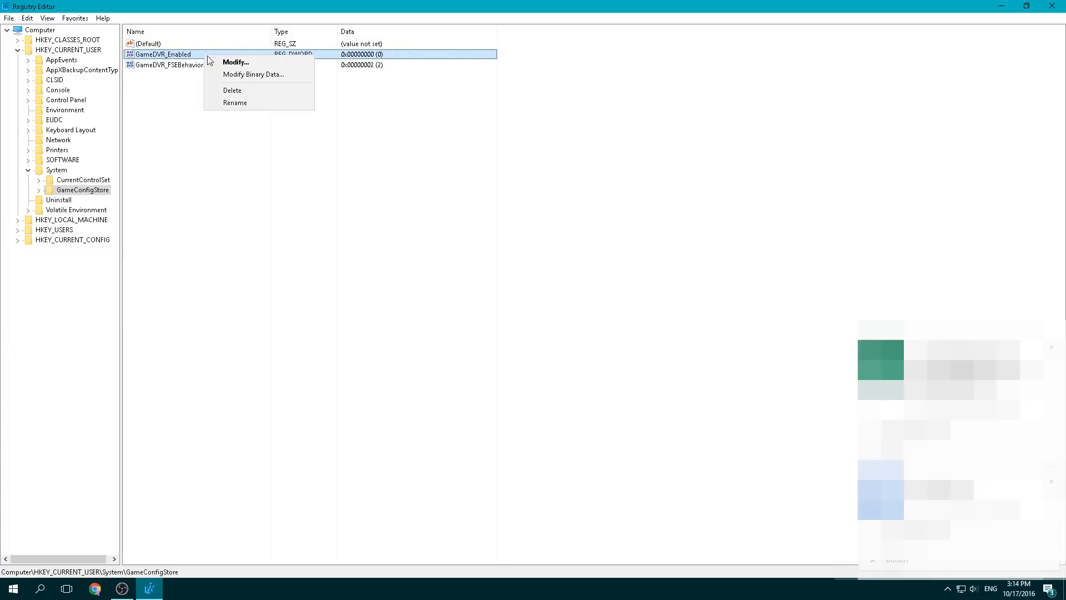
pyautogui.click(236, 62)
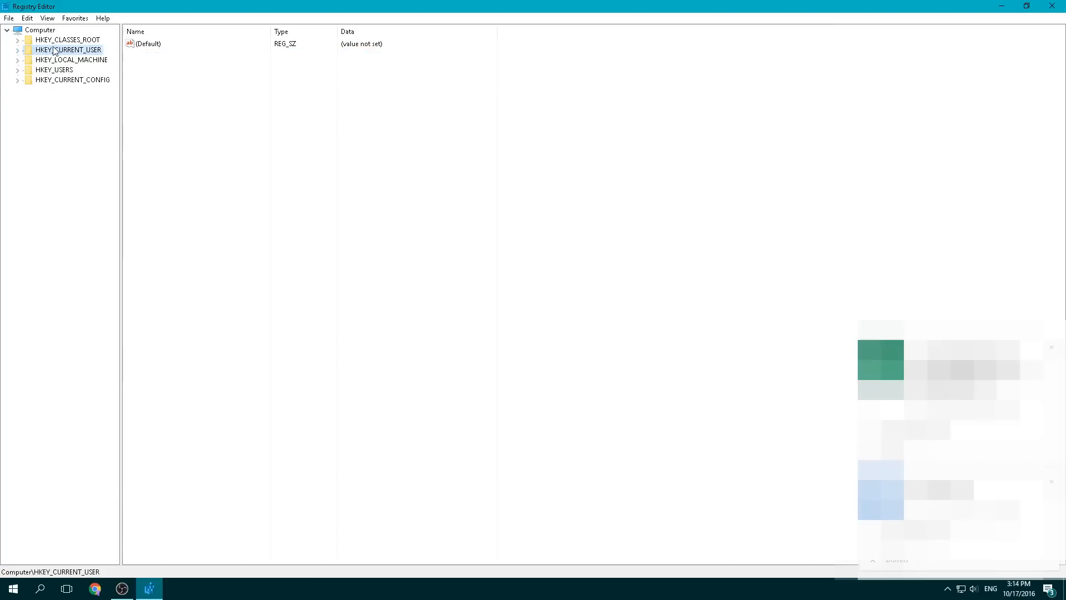
# Expand the tree to HKEY_LOCAL_MACHINE\SOFTWARE\Policies\Microsoft\Windows.
pyautogui.click(40, 30)
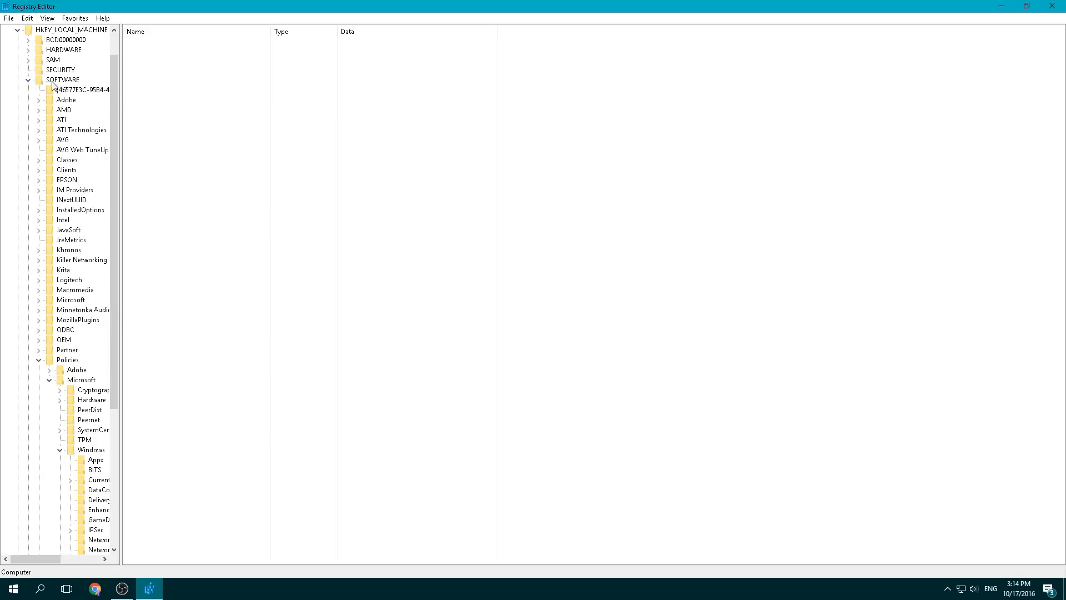
pyautogui.click(55, 79)
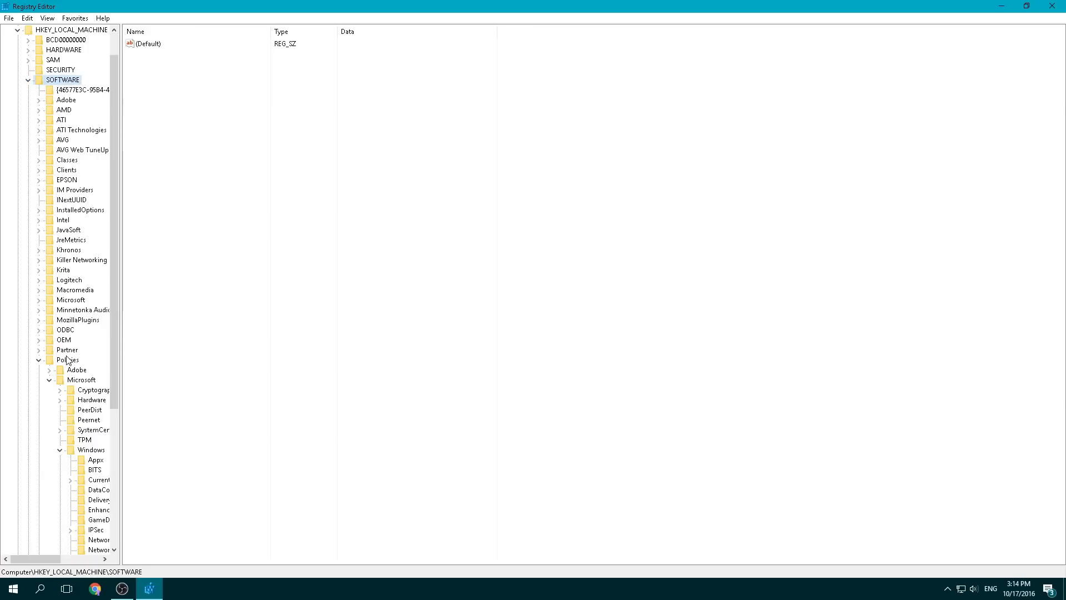
pyautogui.click(66, 359)
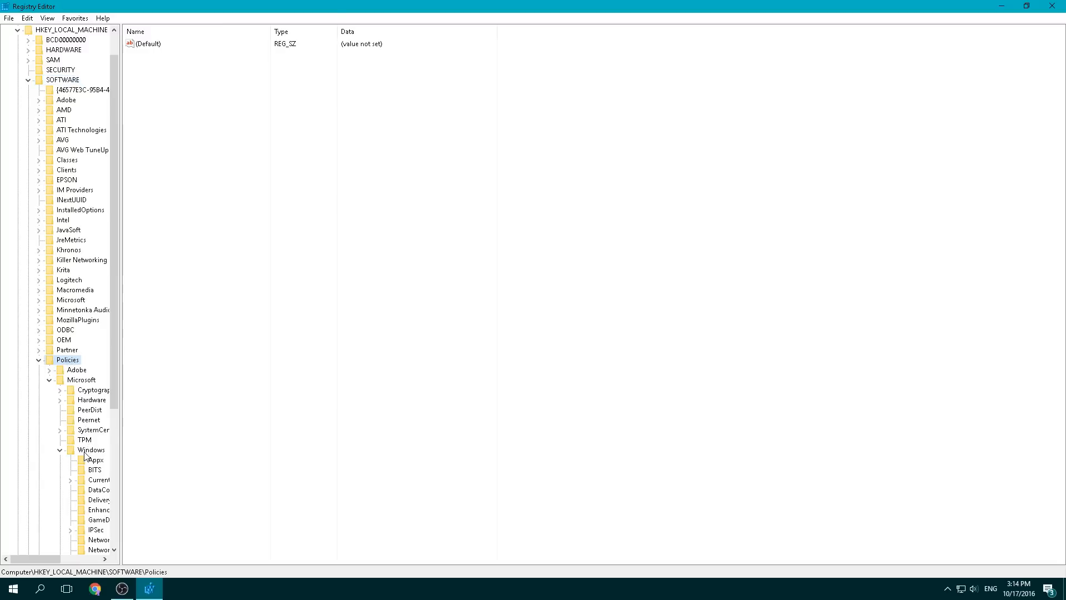
pyautogui.click(90, 449)
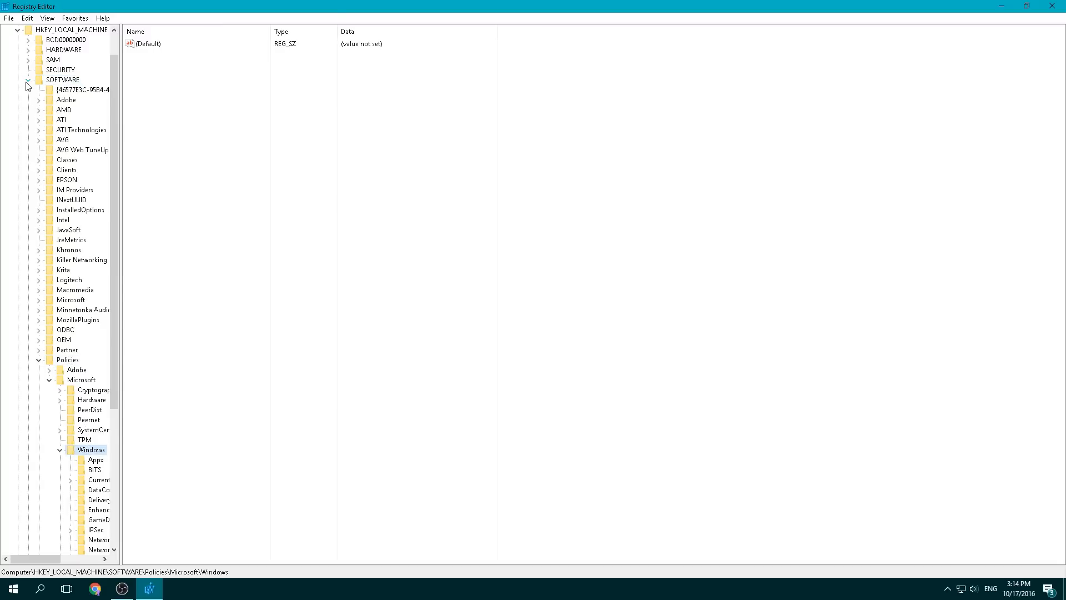
pyautogui.click(60, 449)
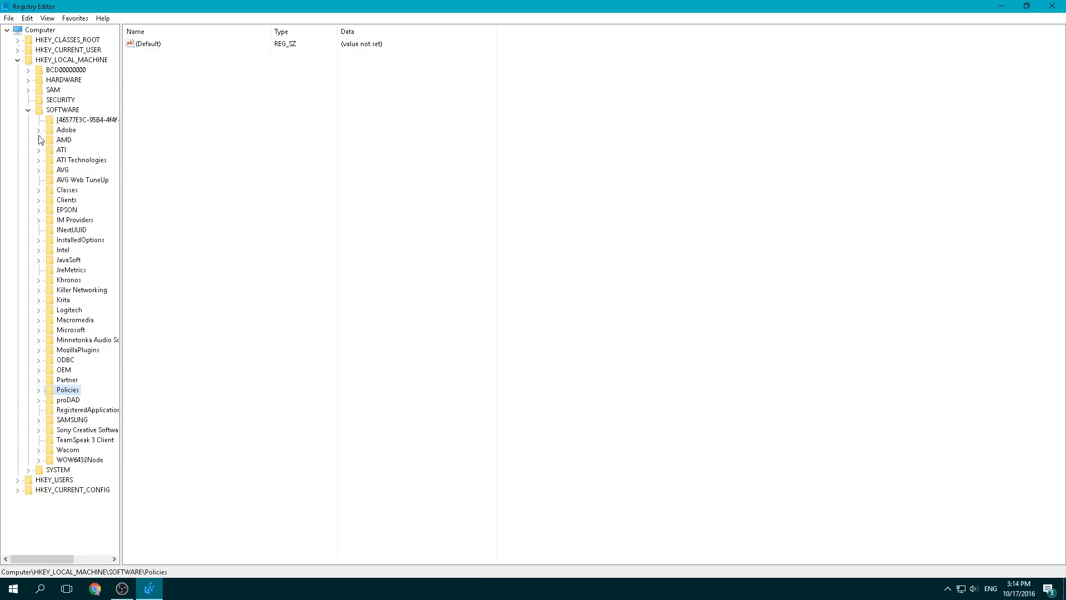
pyautogui.click(31, 110)
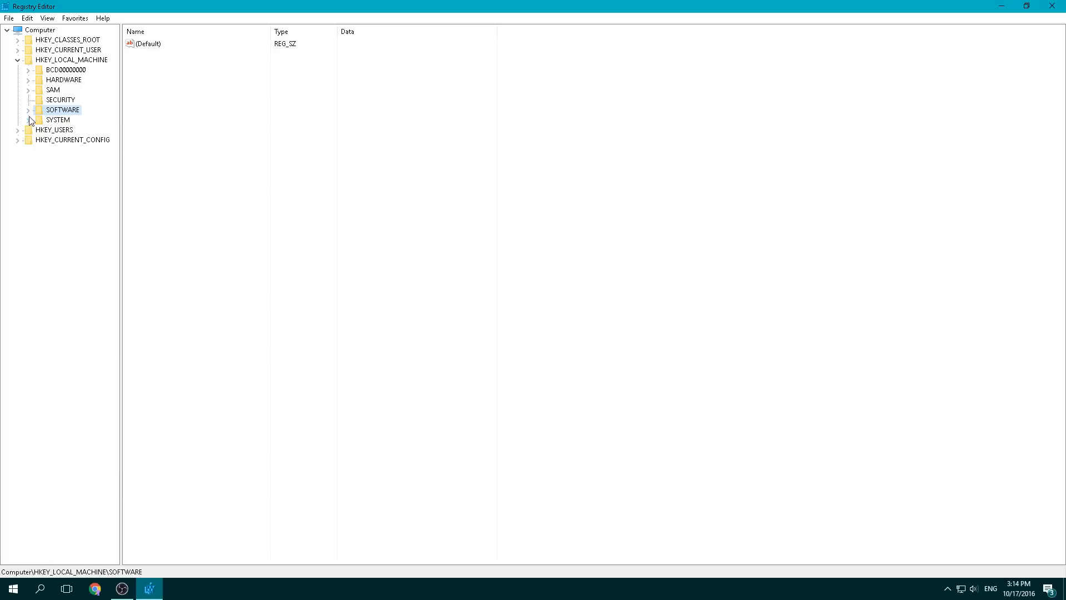
pyautogui.click(32, 110)
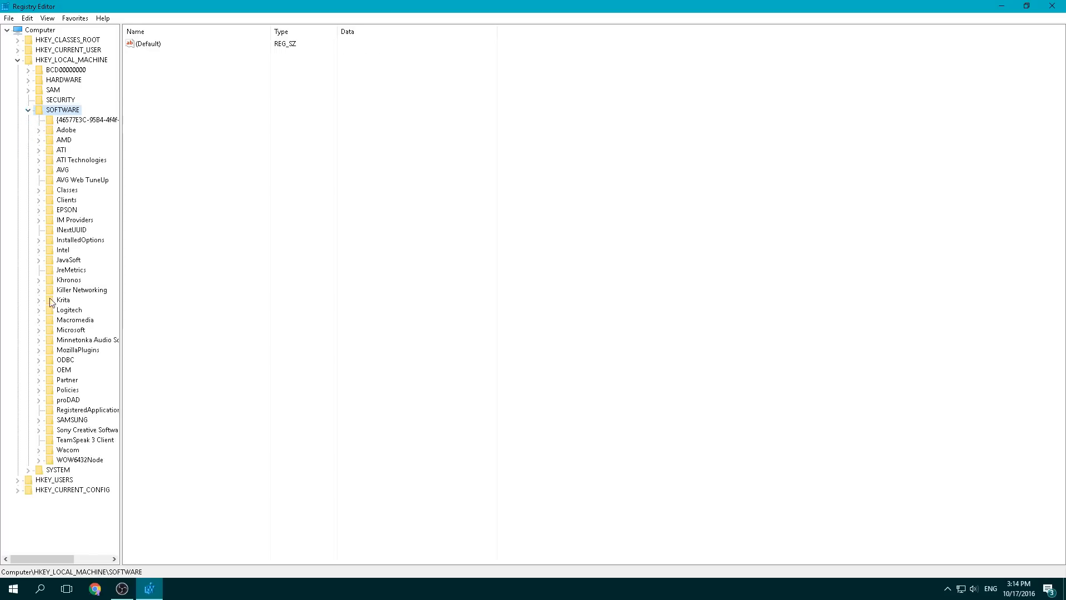
pyautogui.click(31, 390)
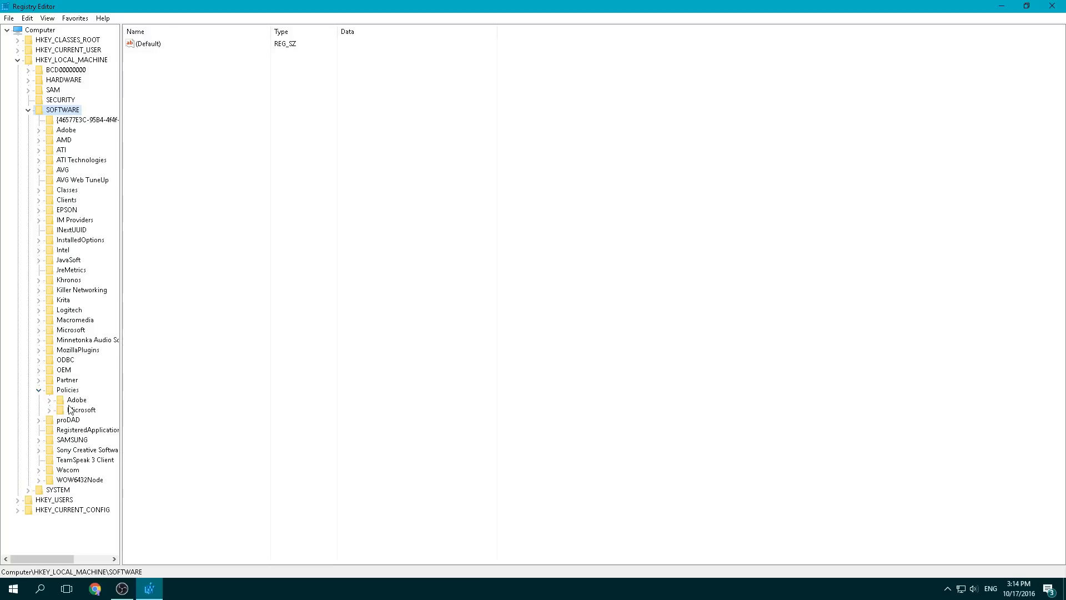
pyautogui.click(50, 410)
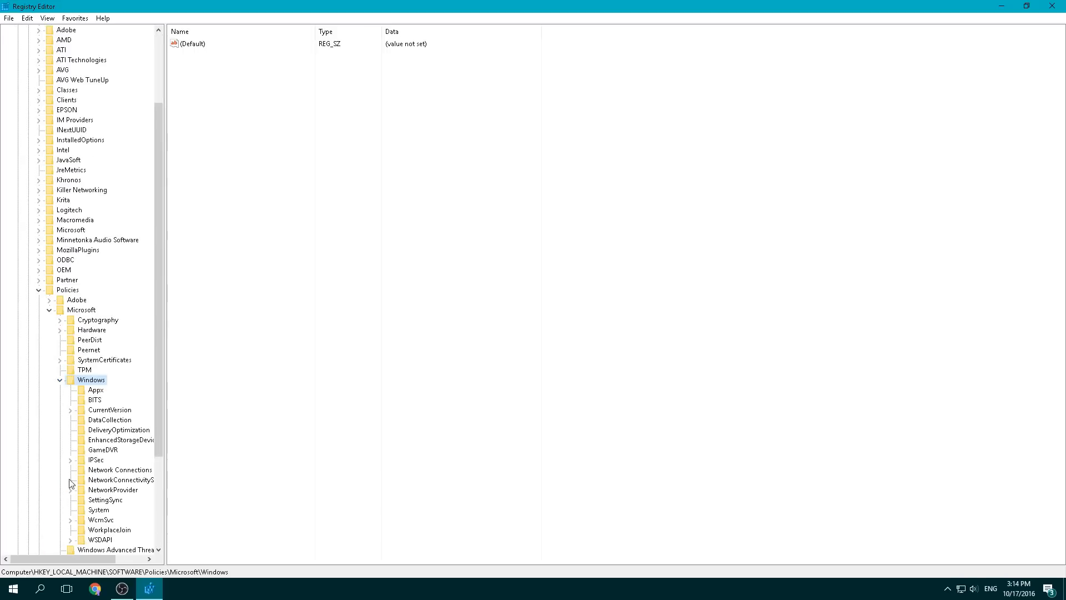
pyautogui.scroll(-3)
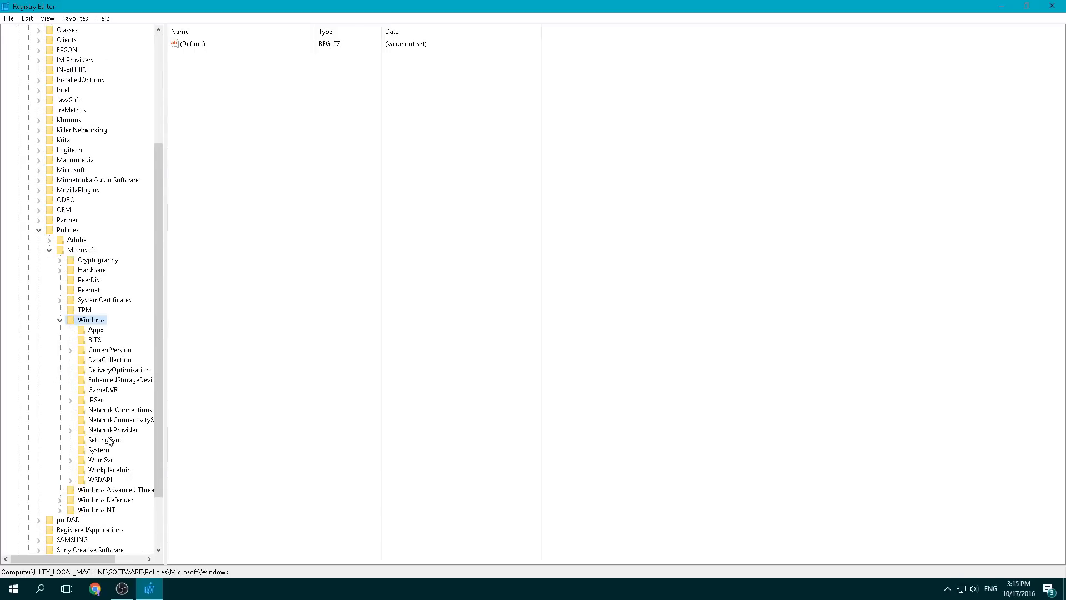
pyautogui.moveTo(143, 466)
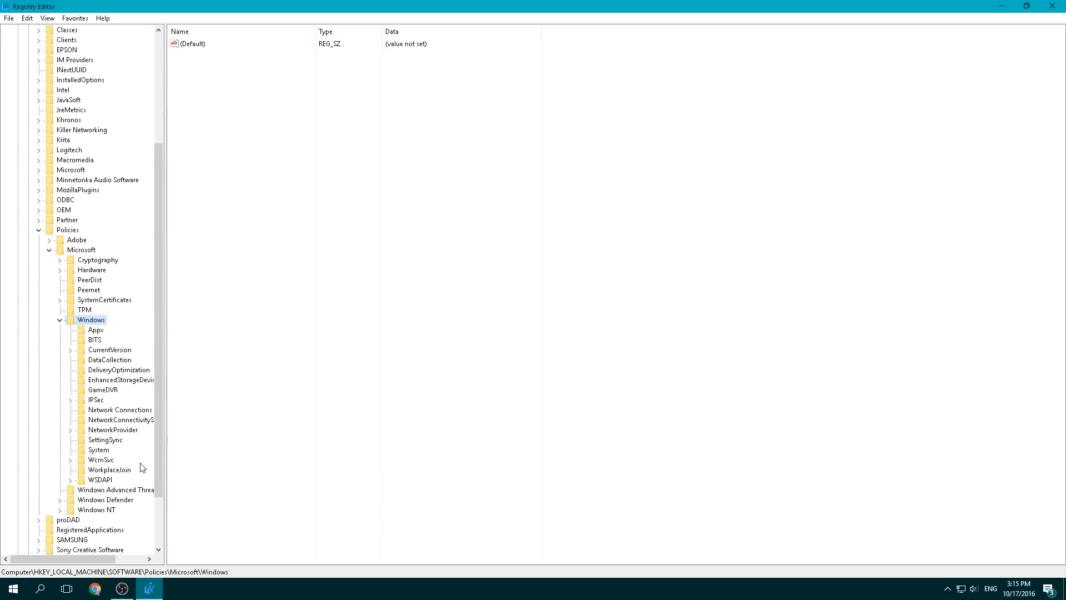
pyautogui.moveTo(145, 462)
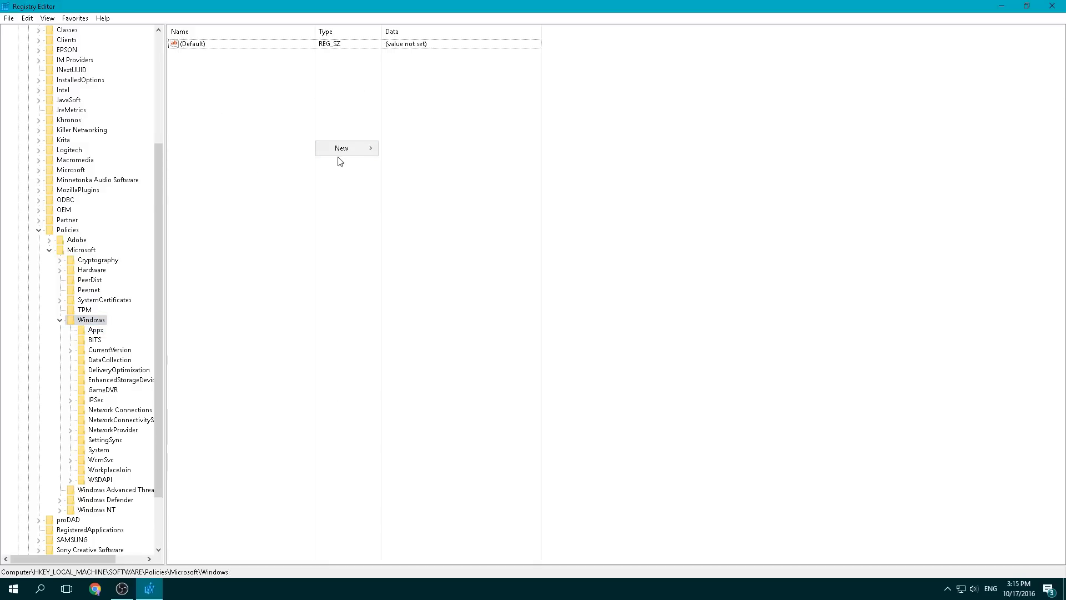
pyautogui.moveTo(346, 148)
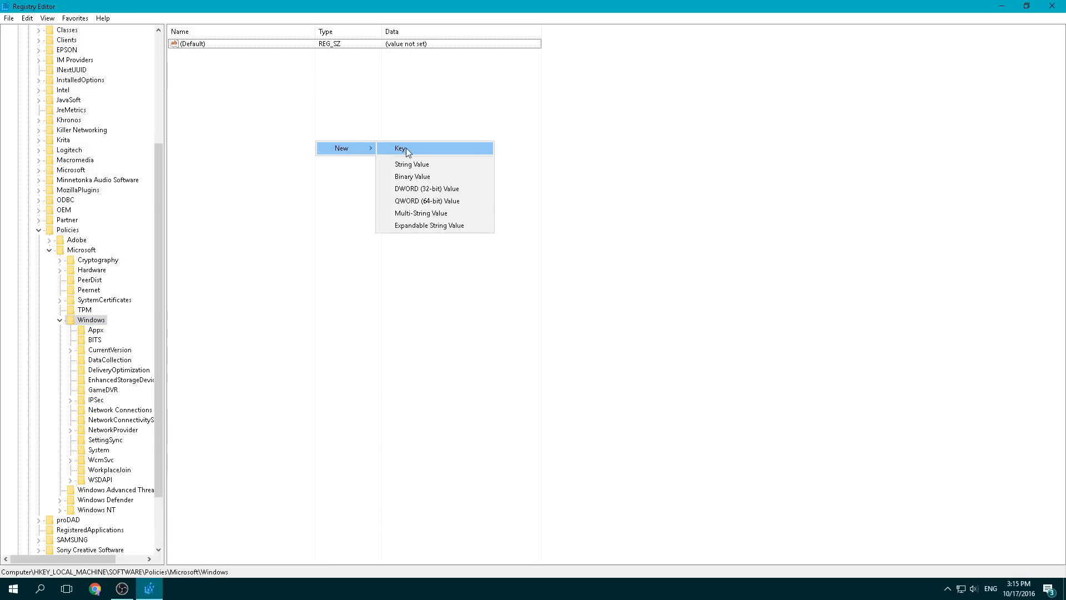
# Try naming a new key GameDVR, dismiss the duplicate-name error, delete New Key #1.
pyautogui.click(401, 149)
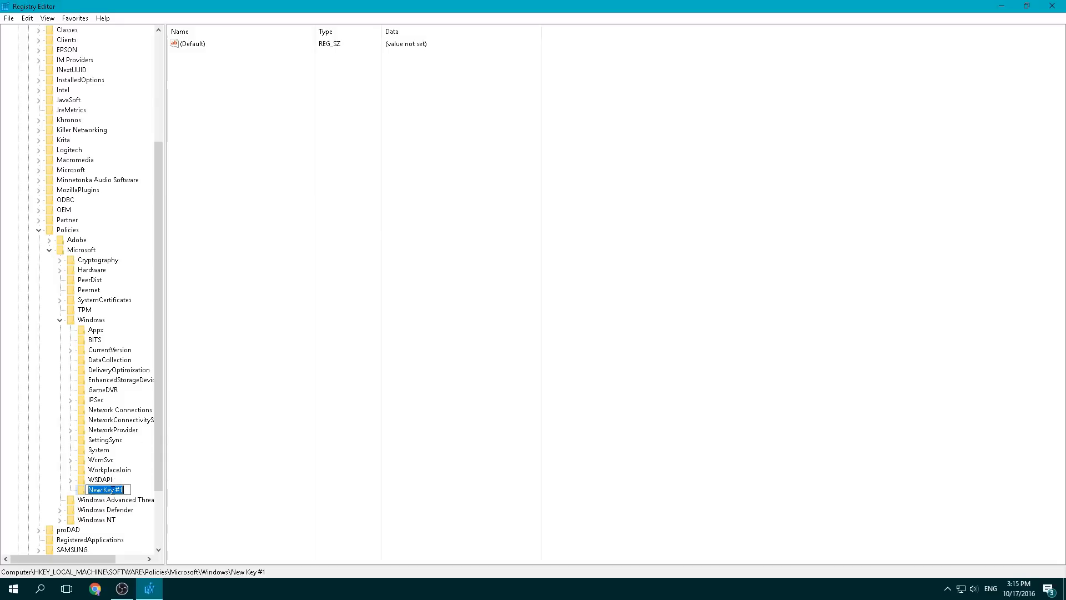
pyautogui.write('GameDVR')
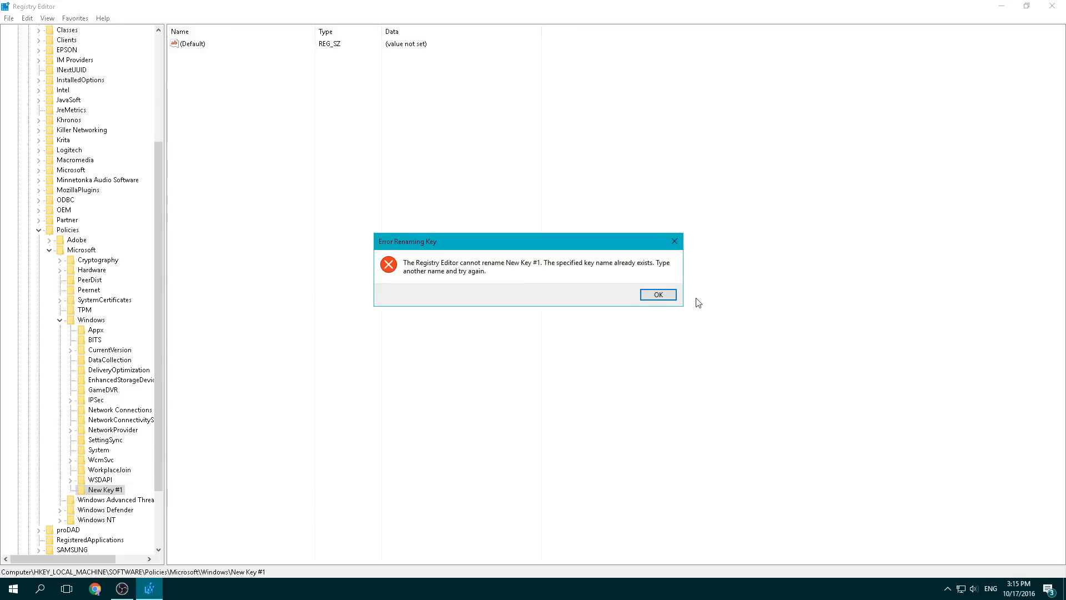
pyautogui.click(658, 294)
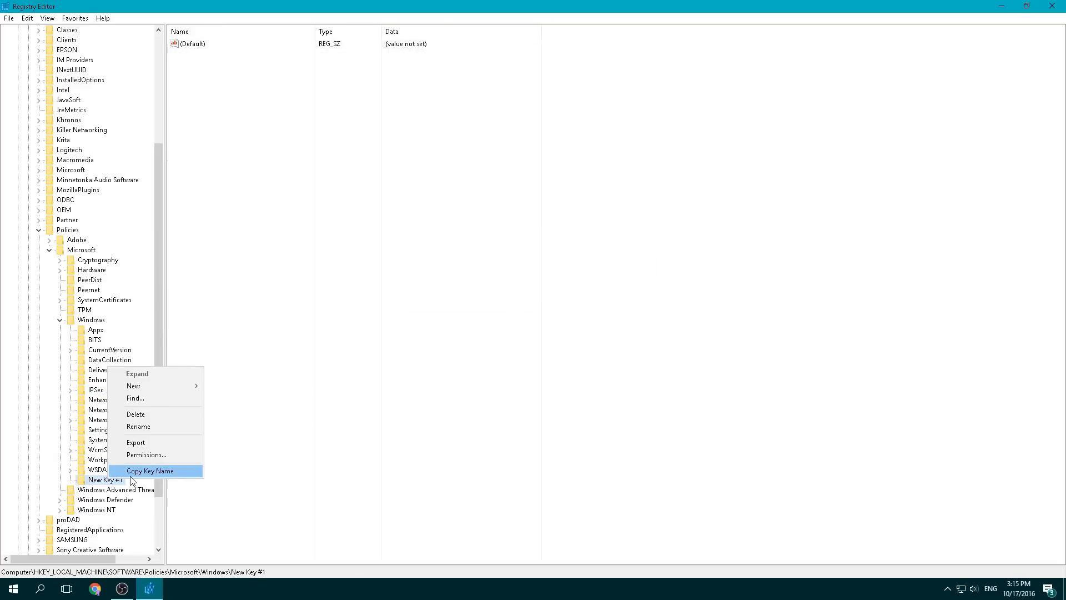
pyautogui.click(150, 470)
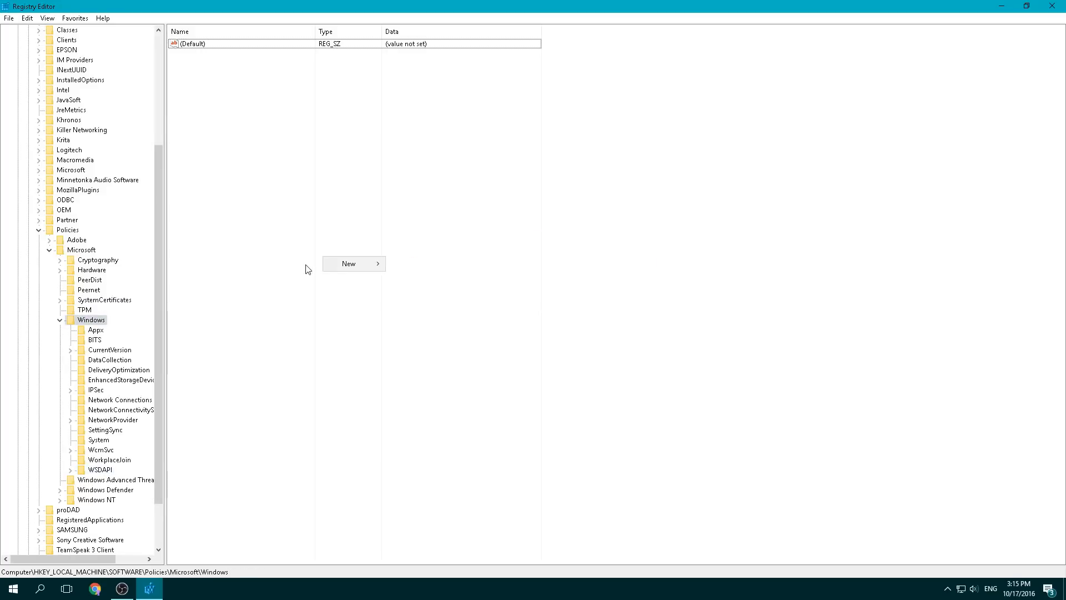
# Create a new key under Policies\Microsoft\Windows and name it GameDVR.
pyautogui.click(353, 263)
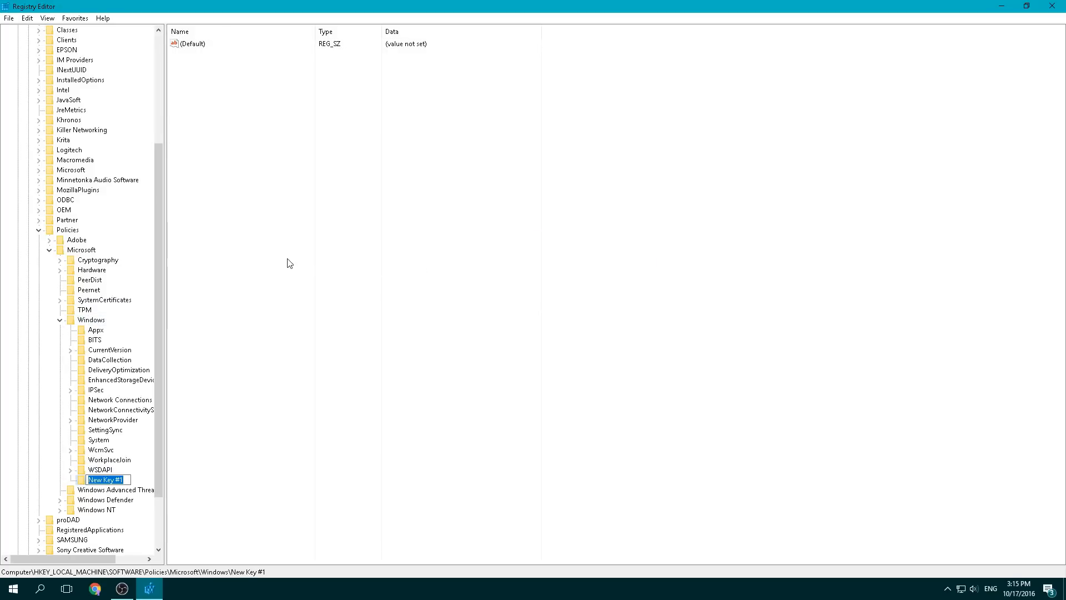
pyautogui.write('Game')
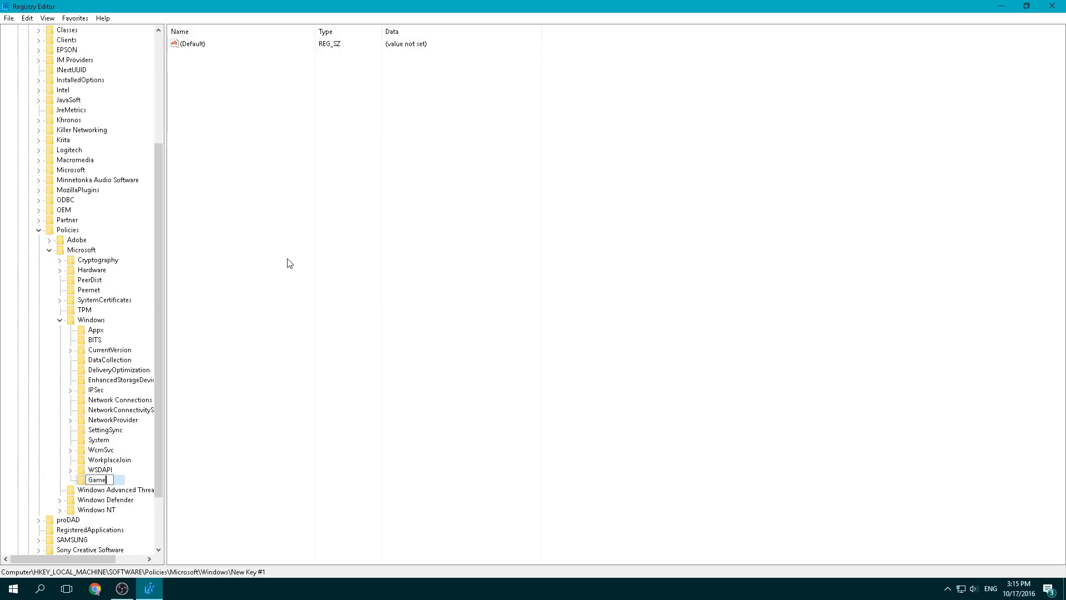
pyautogui.write('GameDVR')
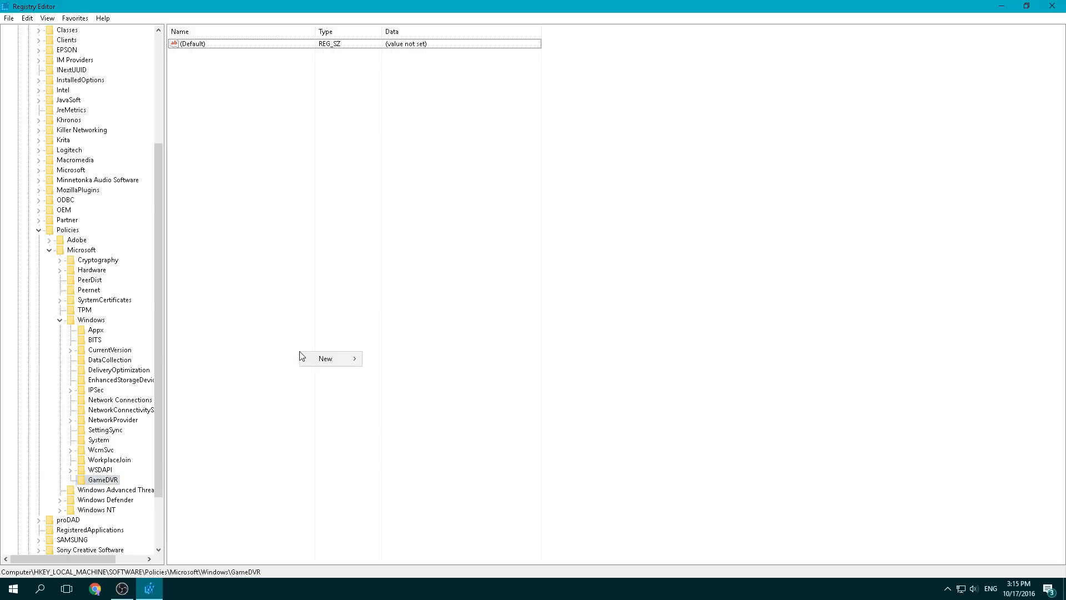
pyautogui.moveTo(325, 358)
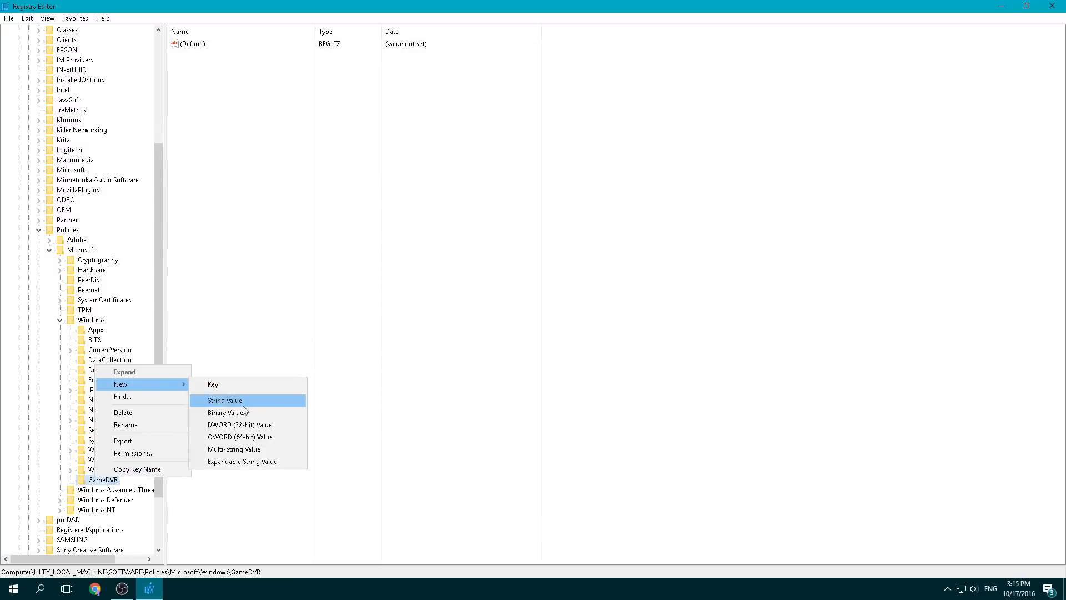
# Add a DWORD (32-bit) value named AllowGameDVR inside the GameDVR key.
pyautogui.click(239, 424)
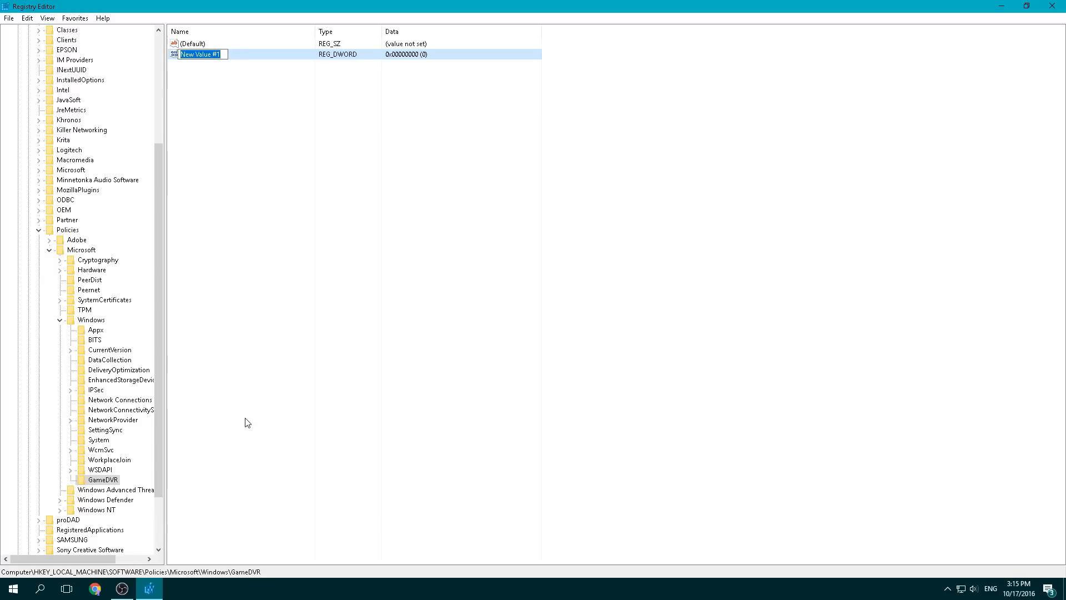
pyautogui.write('Allow')
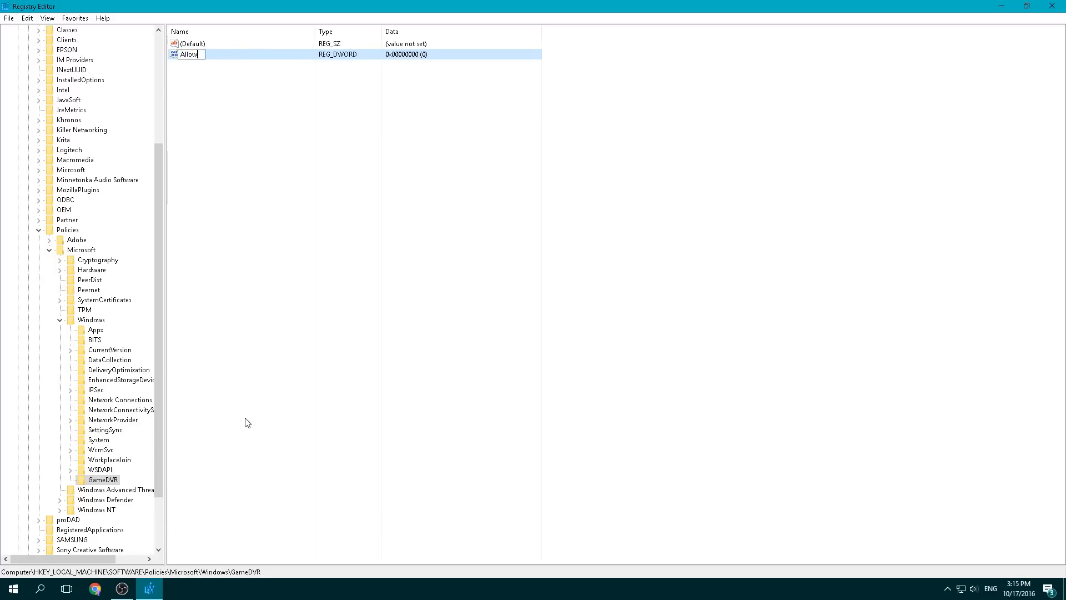
pyautogui.write('GameDVR')
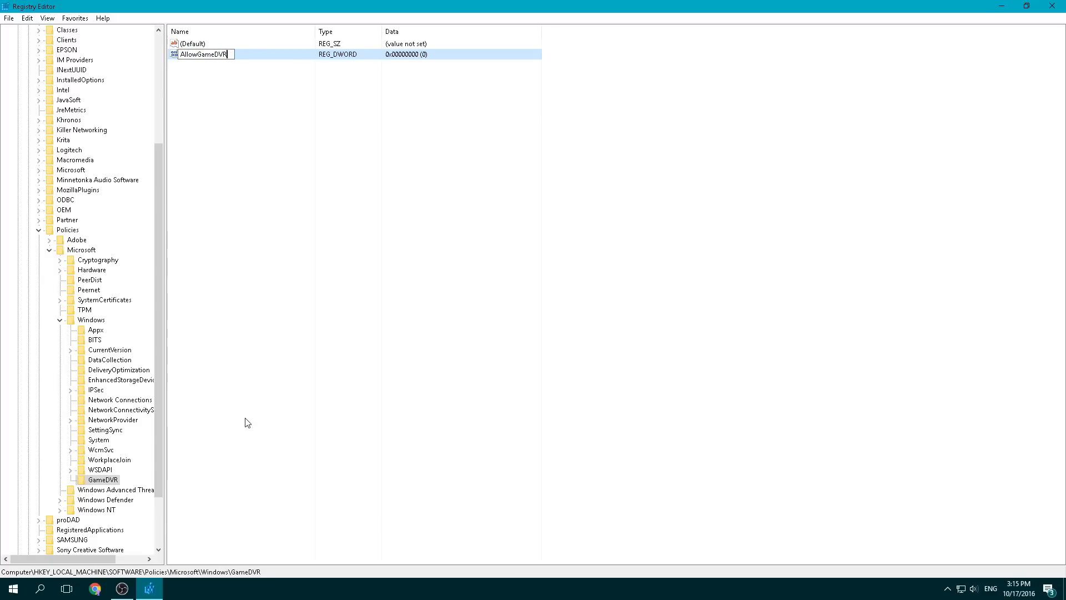
pyautogui.click(271, 175)
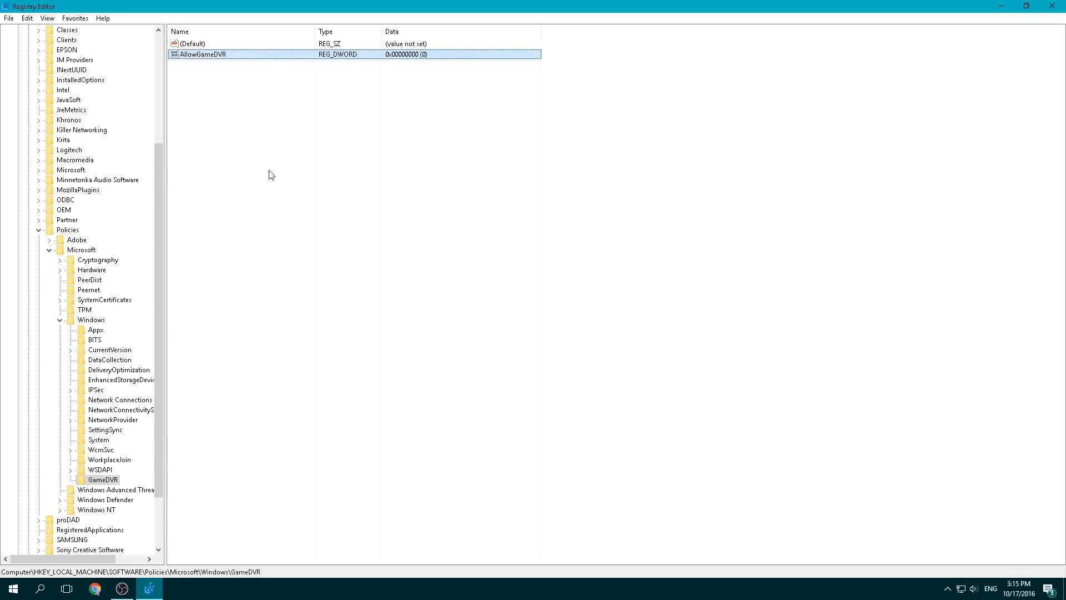
pyautogui.rightClick(200, 54)
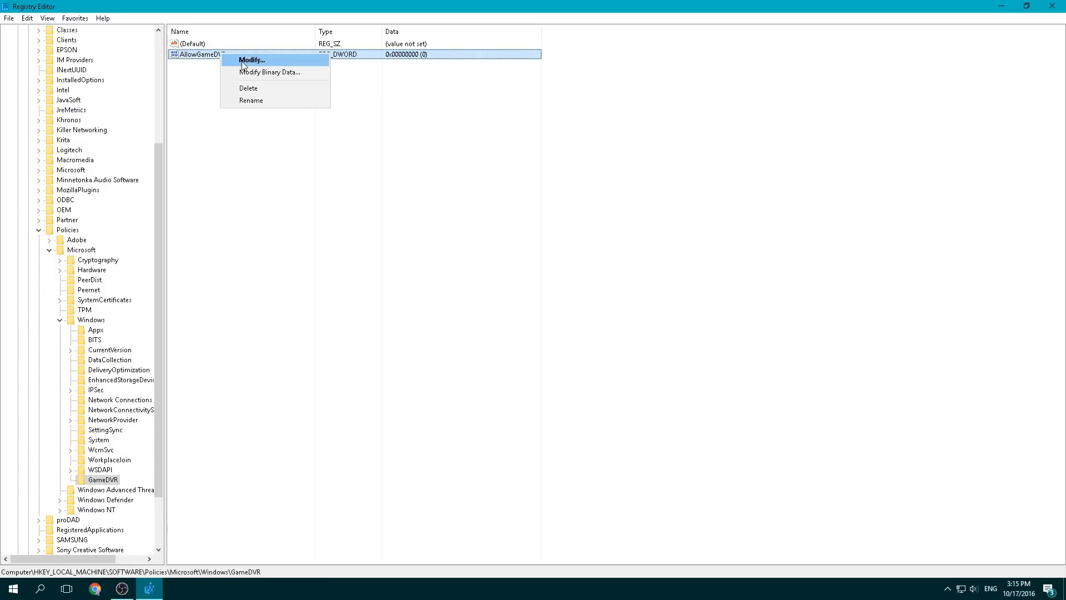
# Confirm AllowGameDVR's value data as 0, then relaunch the Xbox app.
pyautogui.click(252, 60)
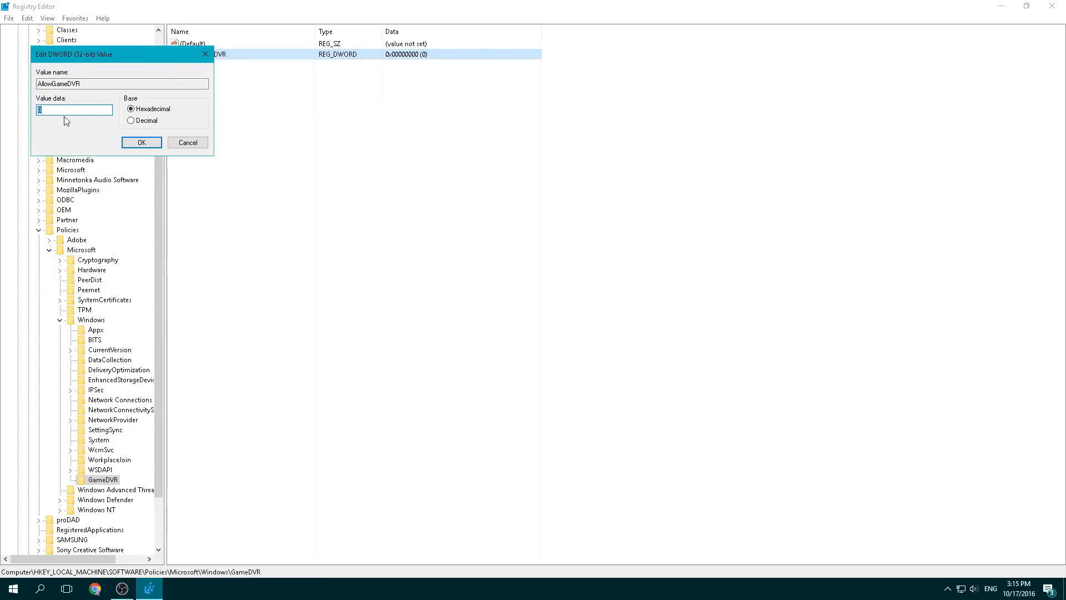
pyautogui.moveTo(141, 143)
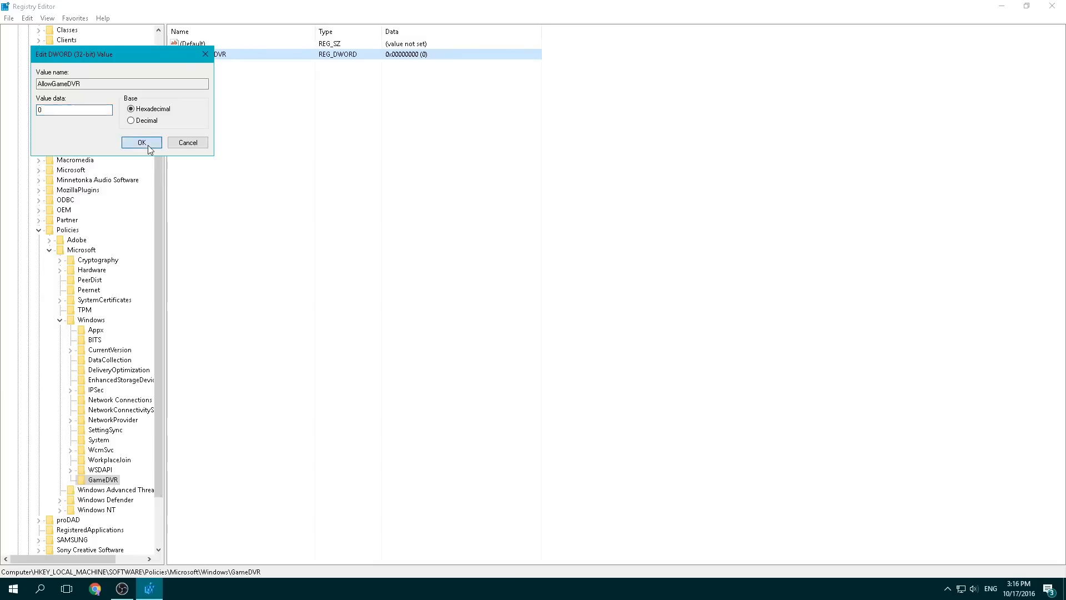
pyautogui.click(141, 142)
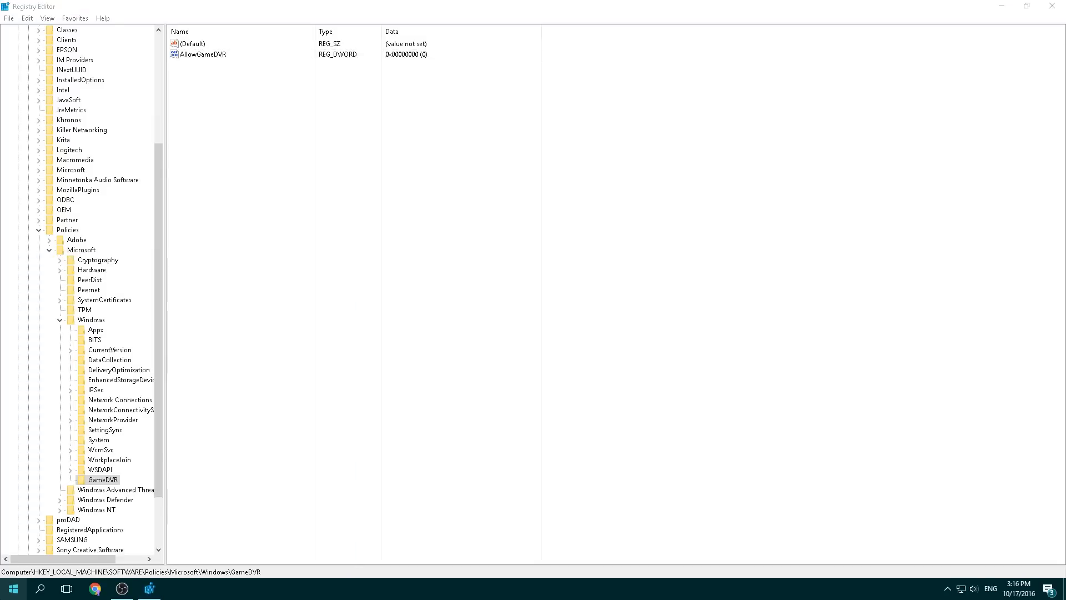
pyautogui.click(171, 589)
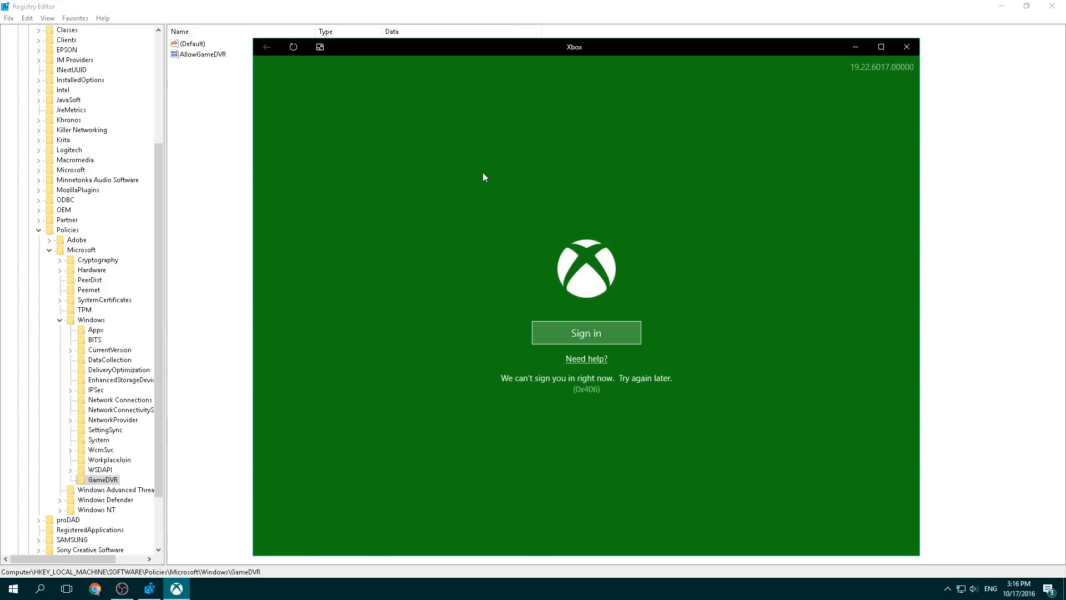
pyautogui.moveTo(713, 284)
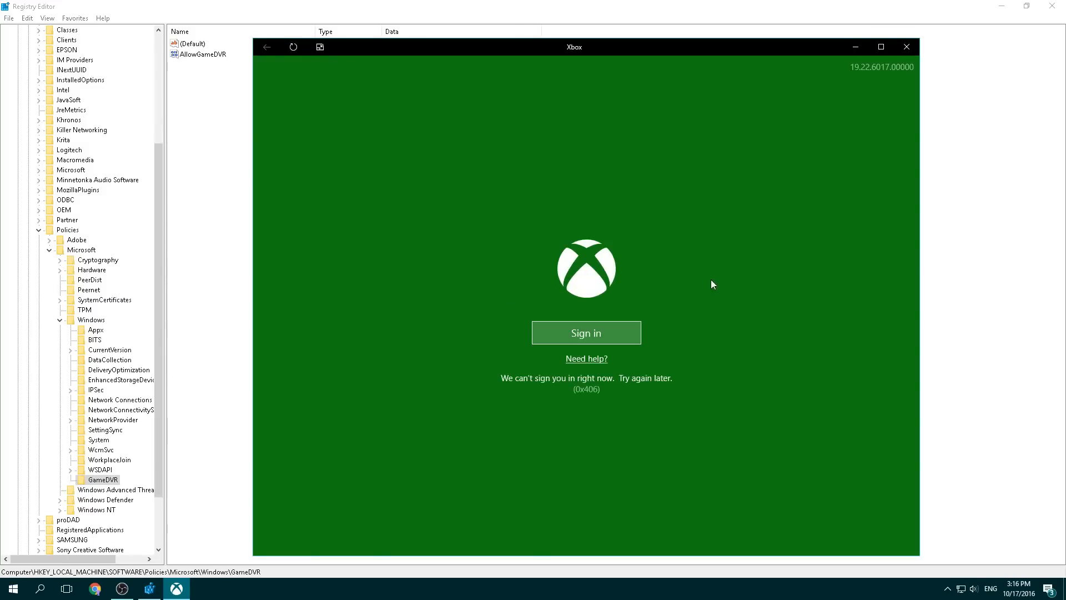
pyautogui.moveTo(664, 319)
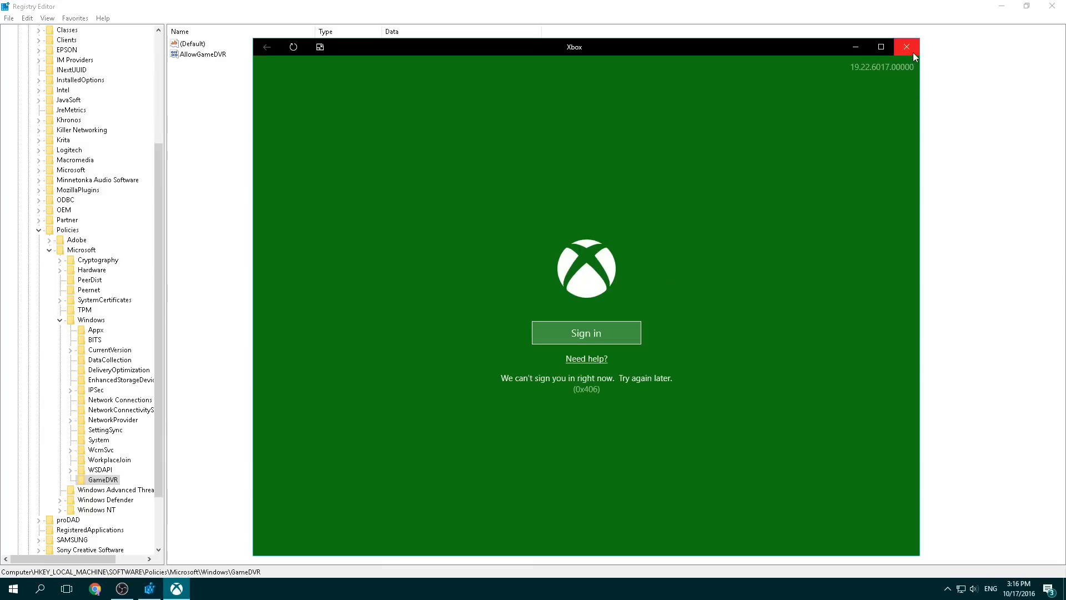
pyautogui.moveTo(907, 47)
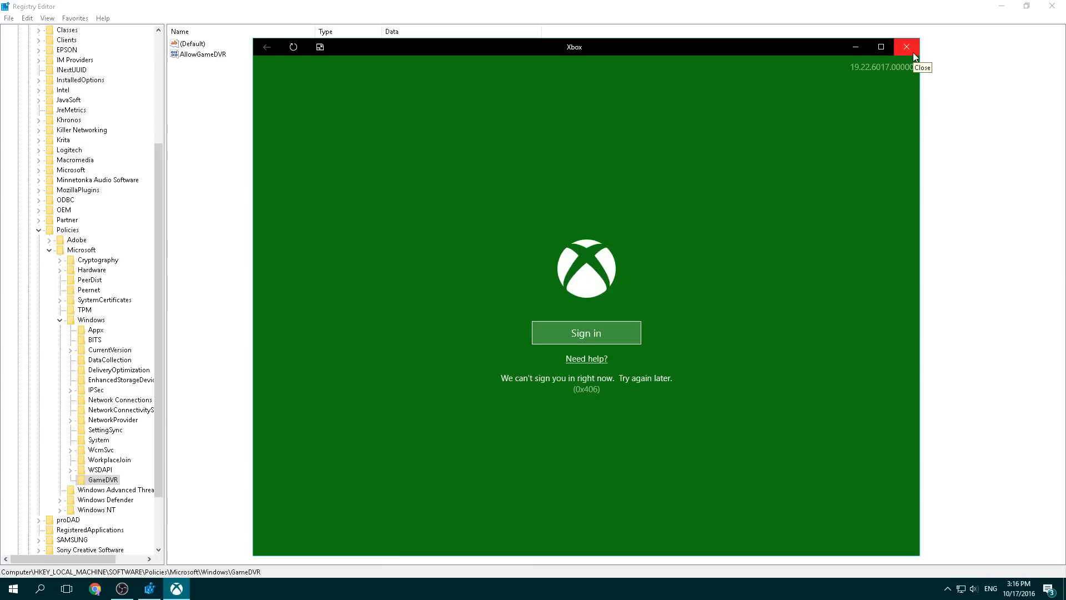